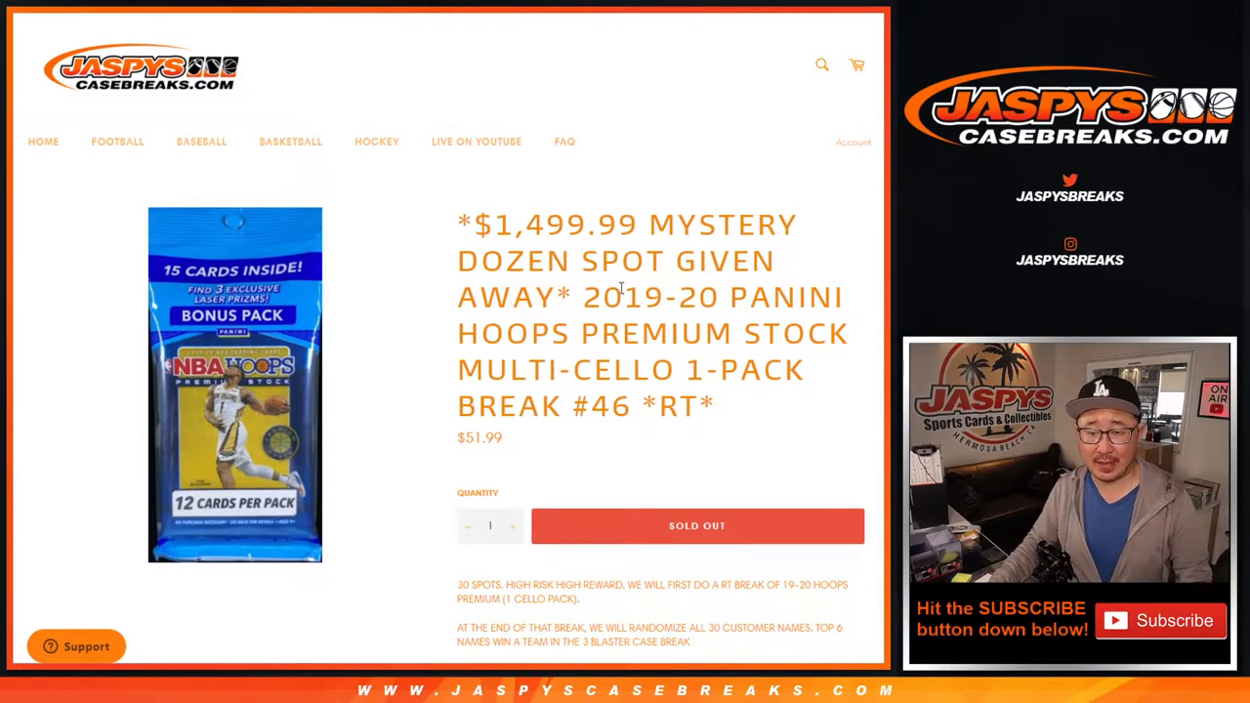
Randomize the 30 customer names on RANDOM.ORG, then reshuffle them twice more.
{"action": "scroll", "scroll_direction": "down", "scroll_amount": 3}
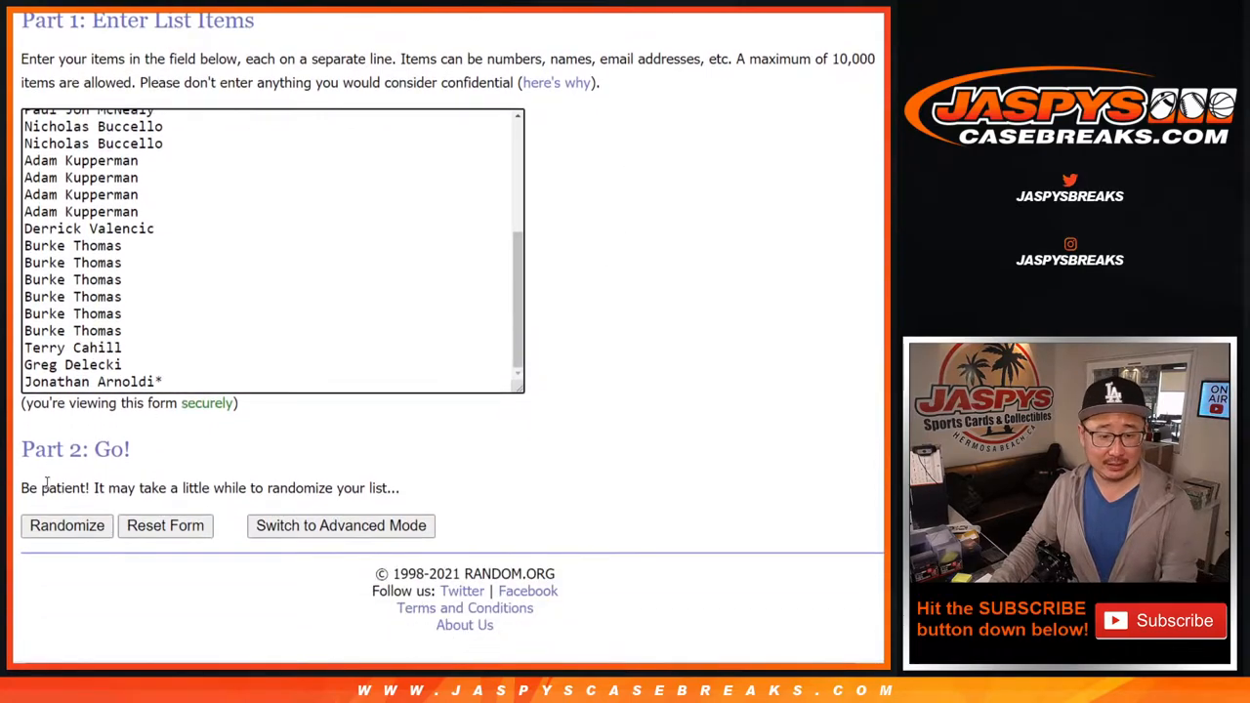
{"action": "left_click", "coordinate": [66, 525]}
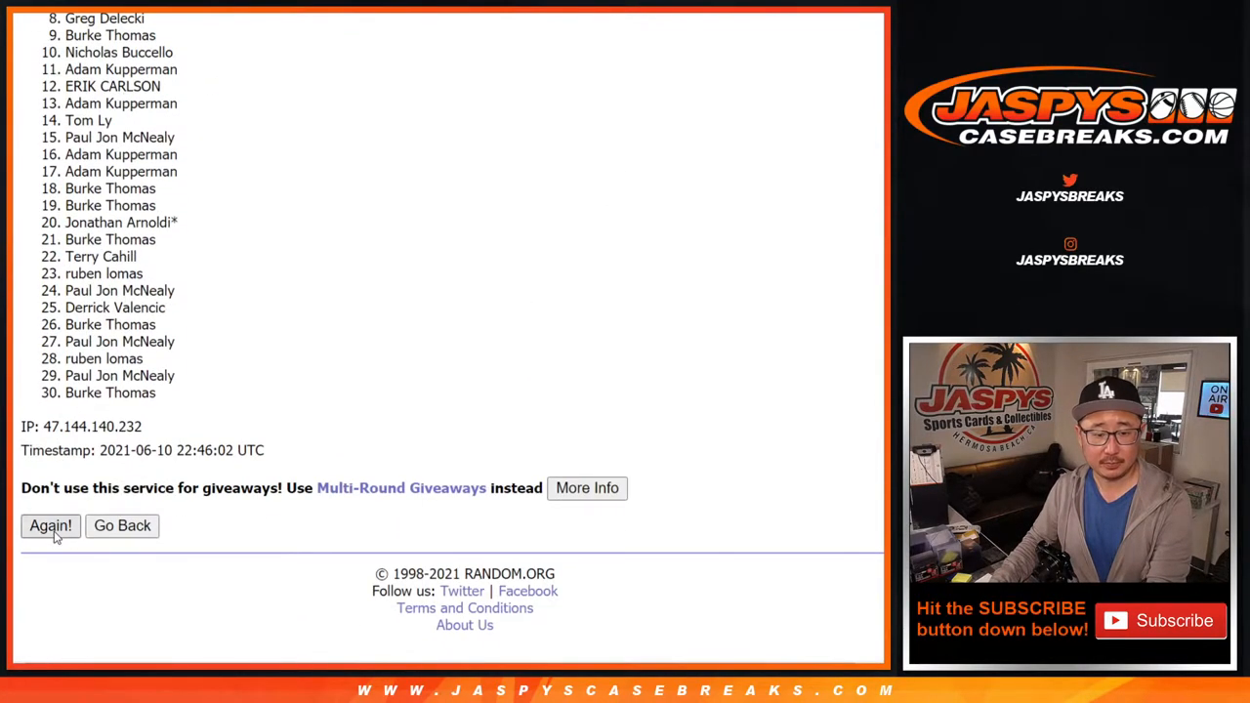
{"action": "left_click", "coordinate": [50, 525]}
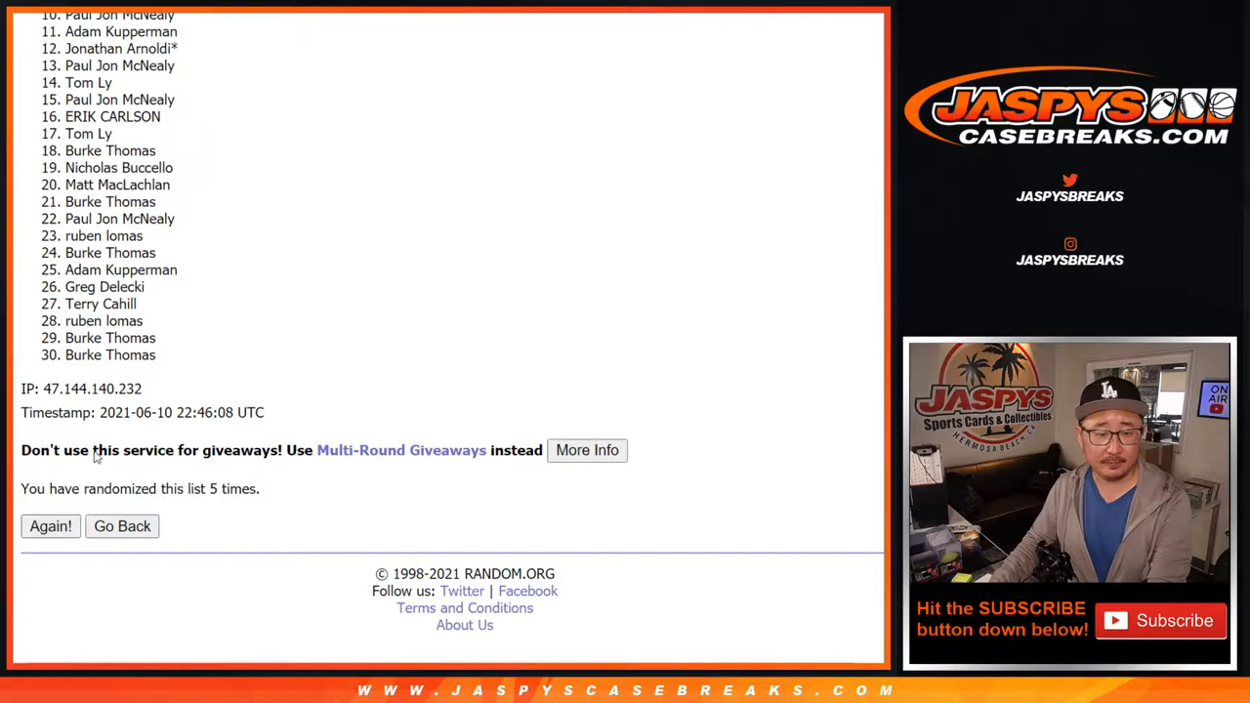
{"action": "left_click", "coordinate": [50, 525]}
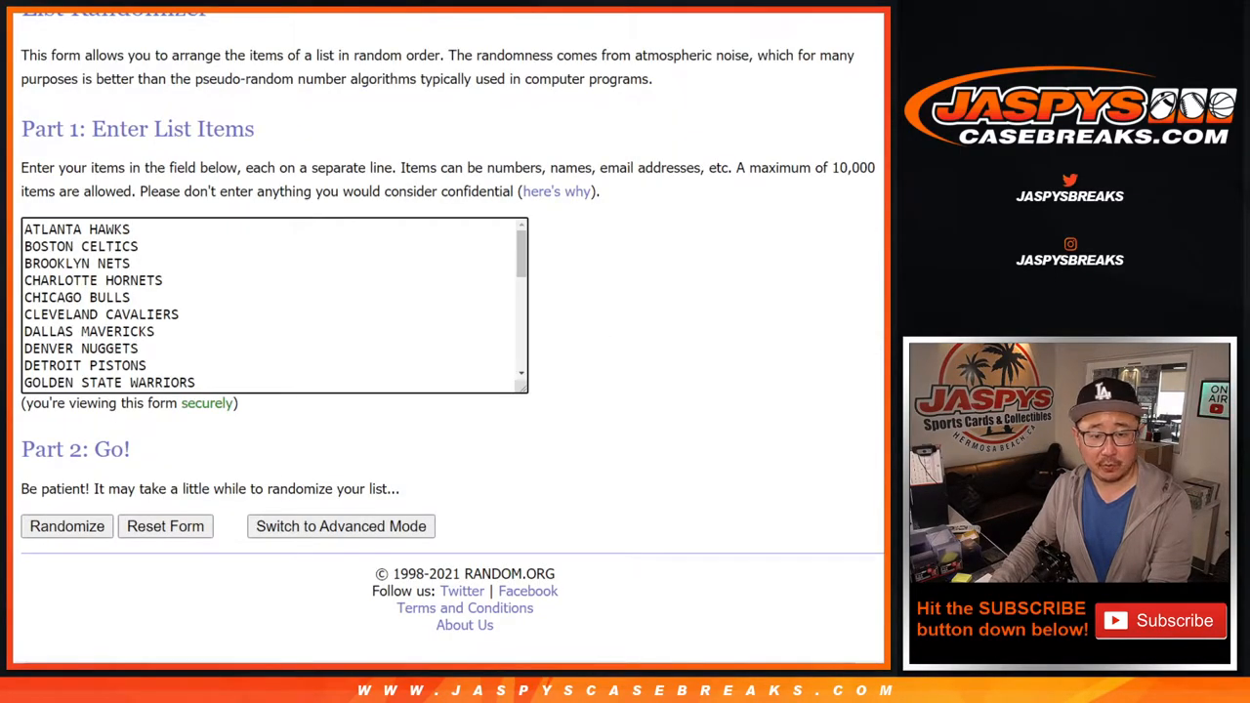
Randomize the 30 NBA teams, then reshuffle them three more times.
{"action": "left_click", "coordinate": [67, 526]}
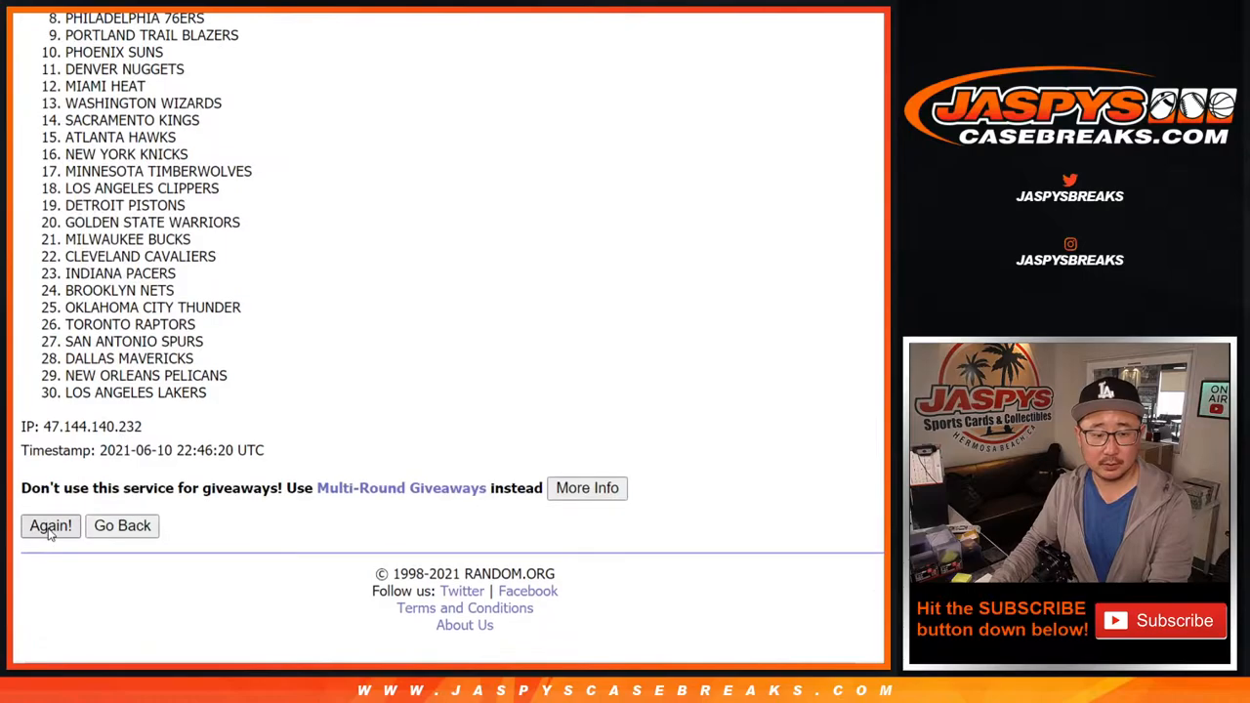
{"action": "left_click", "coordinate": [50, 526]}
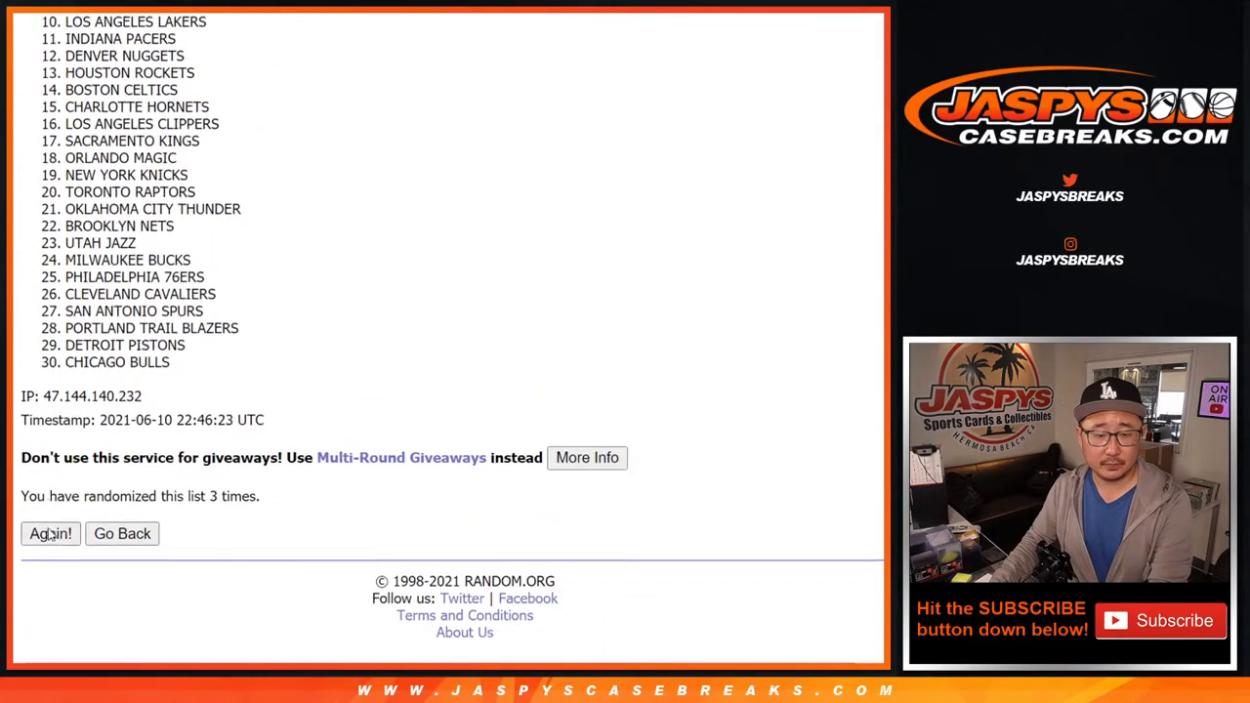
{"action": "left_click", "coordinate": [50, 533]}
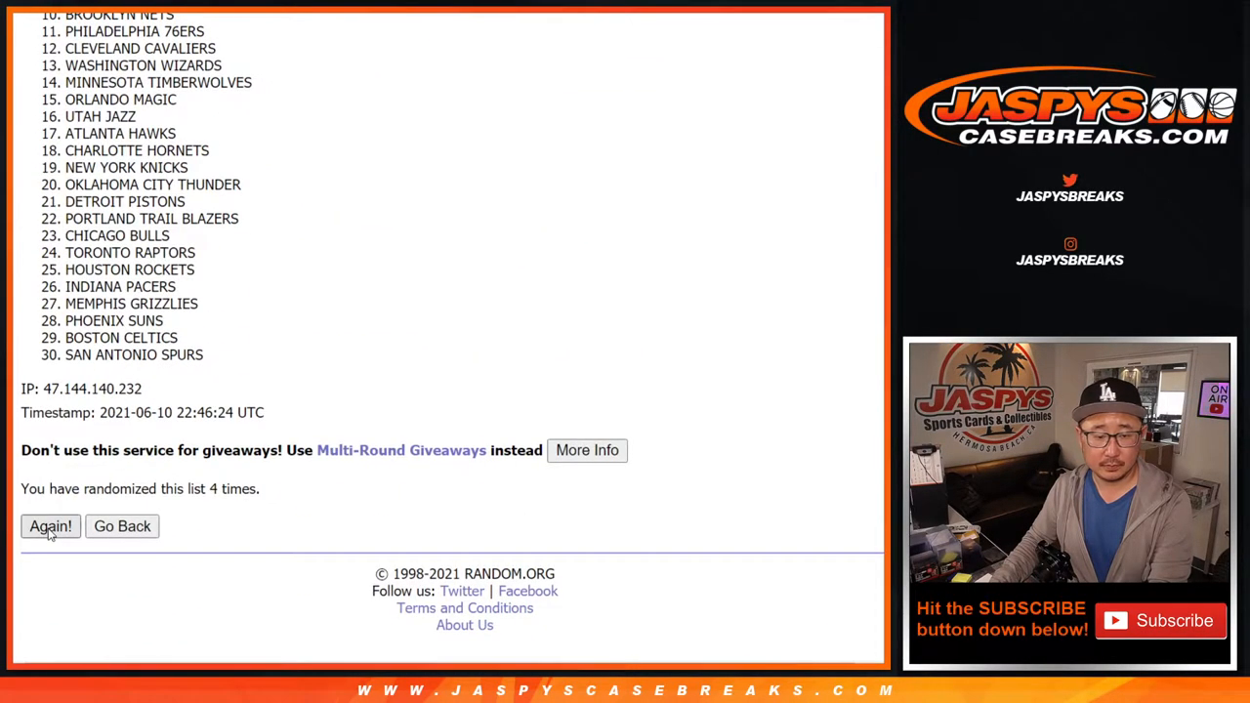
{"action": "left_click", "coordinate": [50, 526]}
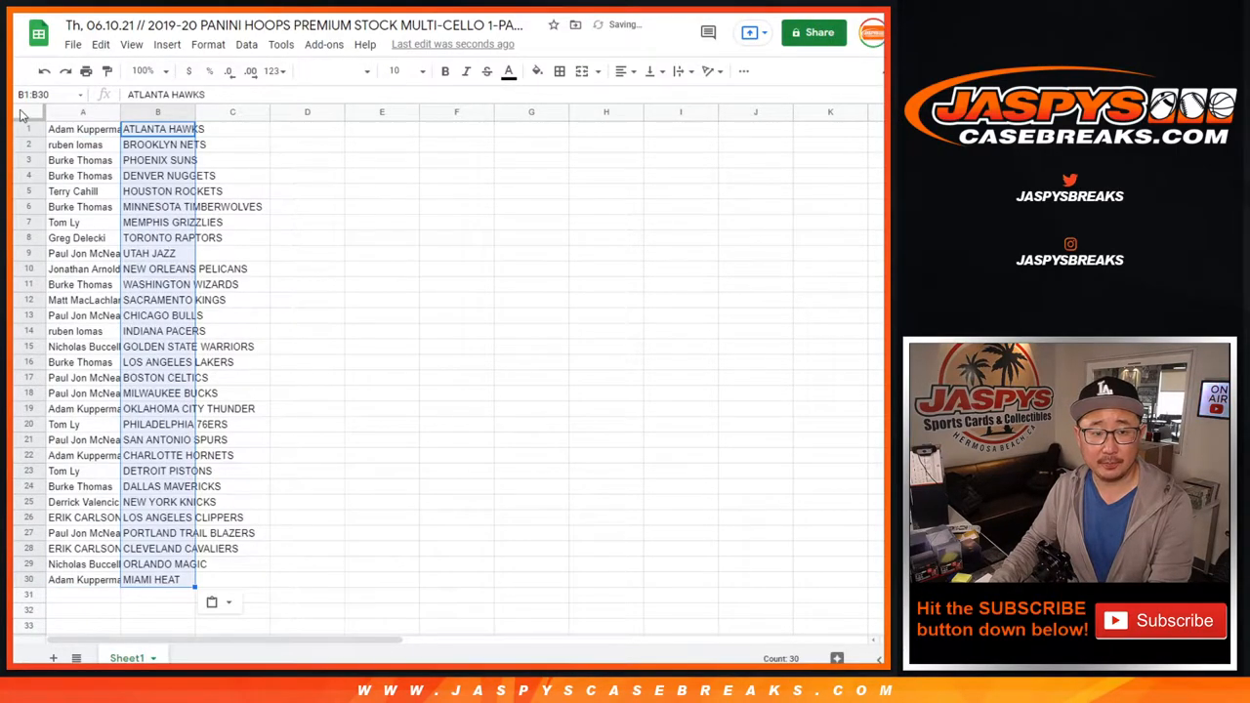
Set the sheet font to Libre Franklin and zoom the sheet to 200%.
{"action": "left_click", "coordinate": [332, 70]}
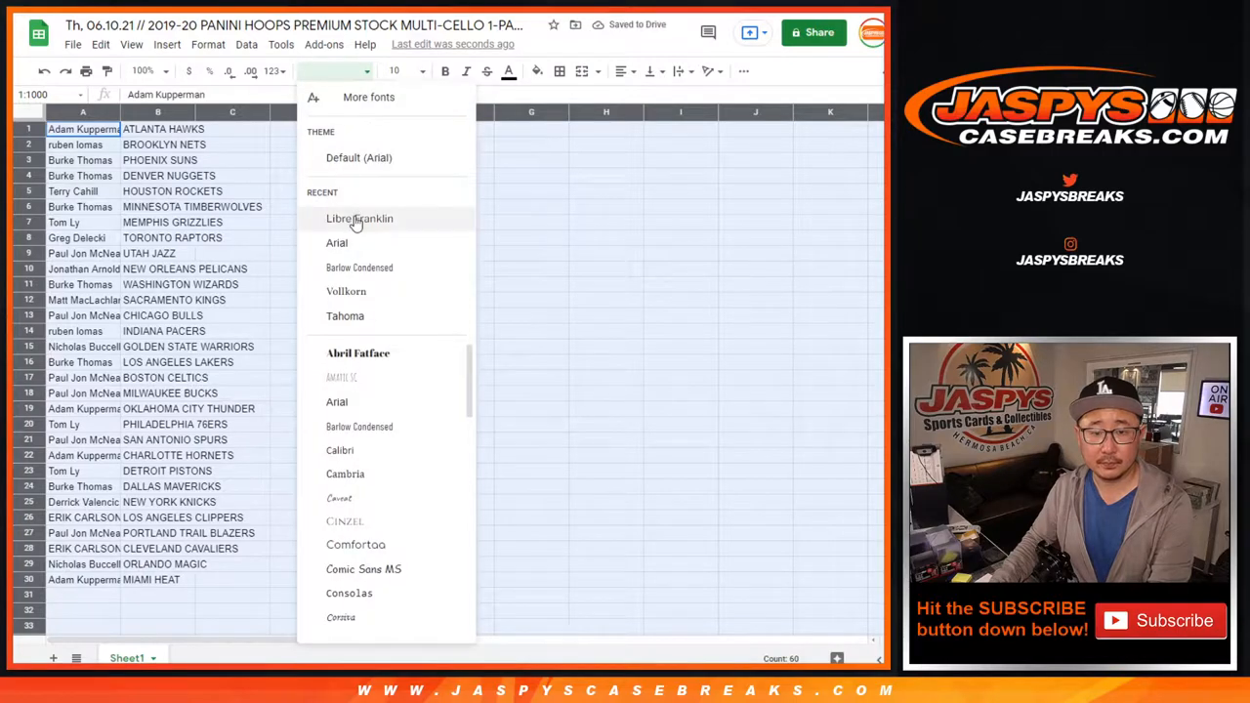
{"action": "left_click", "coordinate": [360, 218]}
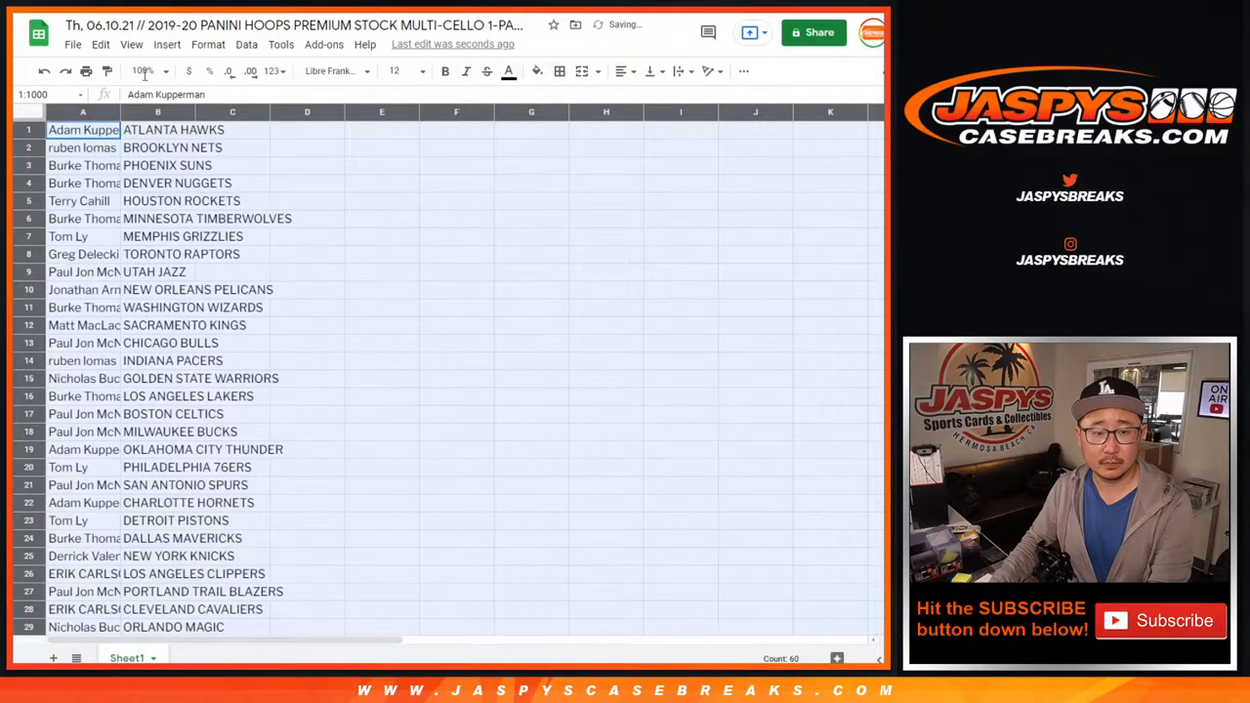
{"action": "left_click", "coordinate": [145, 71]}
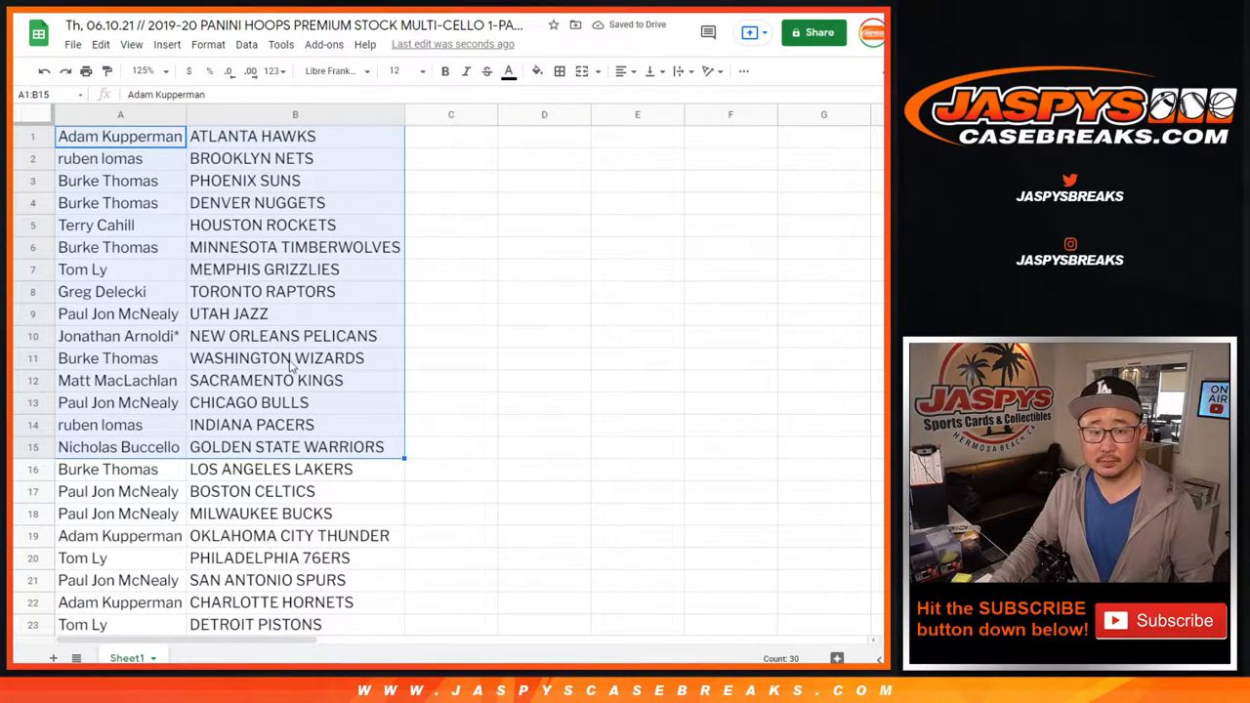
{"action": "mouse_move", "coordinate": [247, 352]}
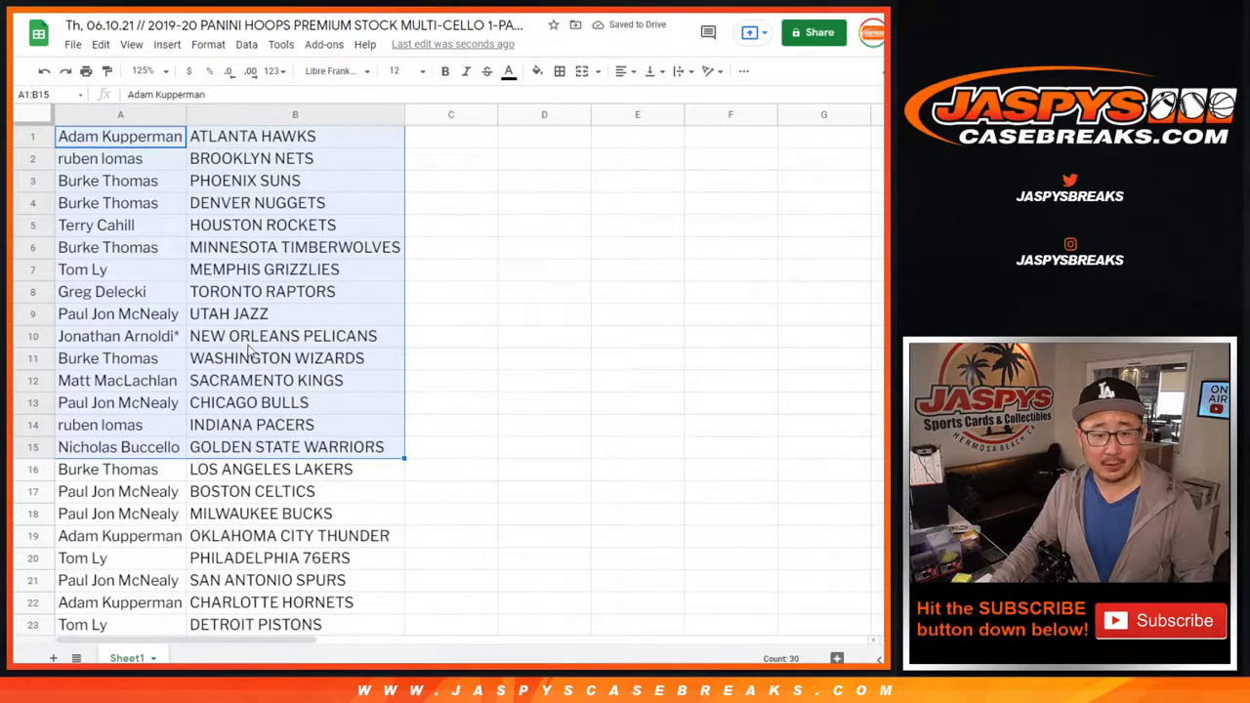
{"action": "scroll", "scroll_direction": "down", "scroll_amount": 3}
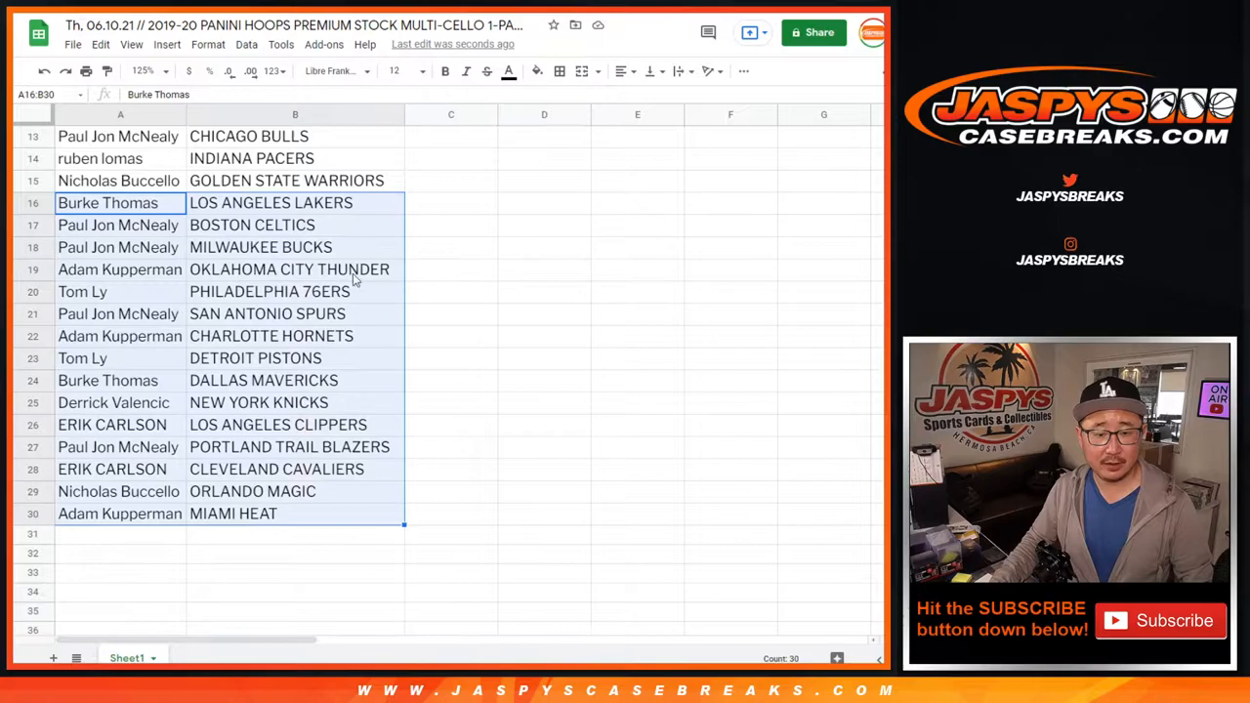
{"action": "left_click", "coordinate": [294, 512]}
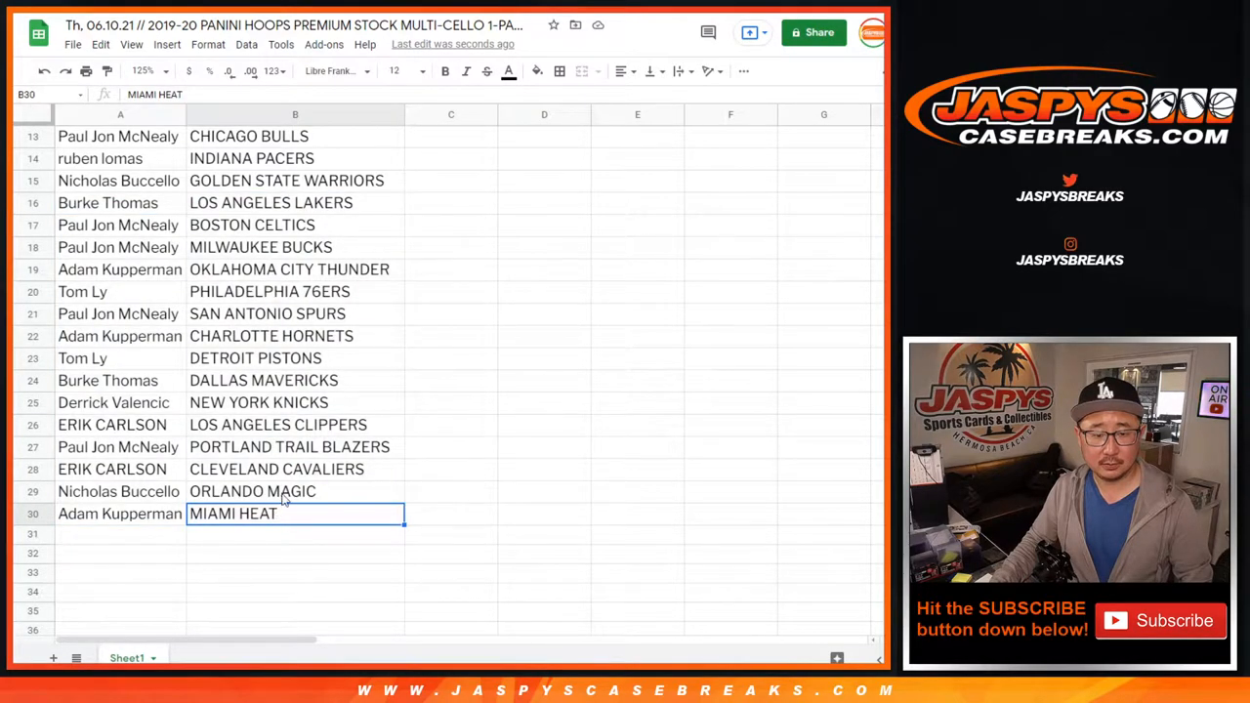
{"action": "left_click", "coordinate": [141, 70]}
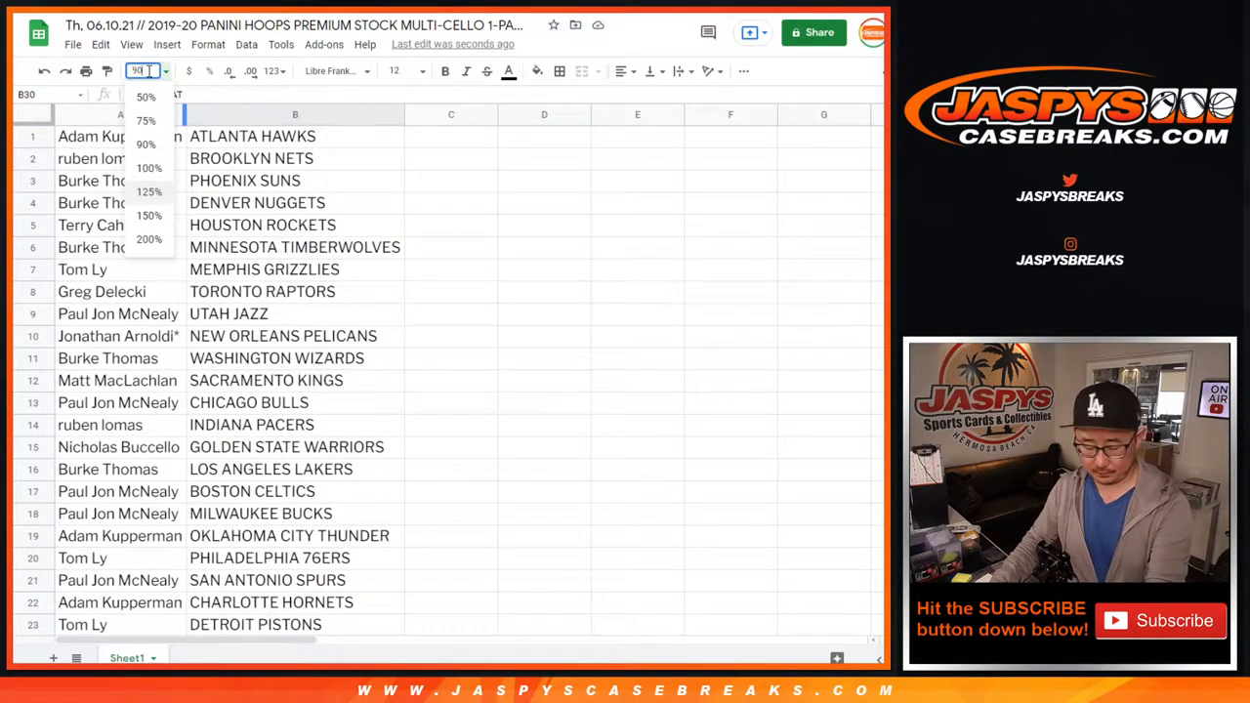
{"action": "left_click", "coordinate": [148, 238]}
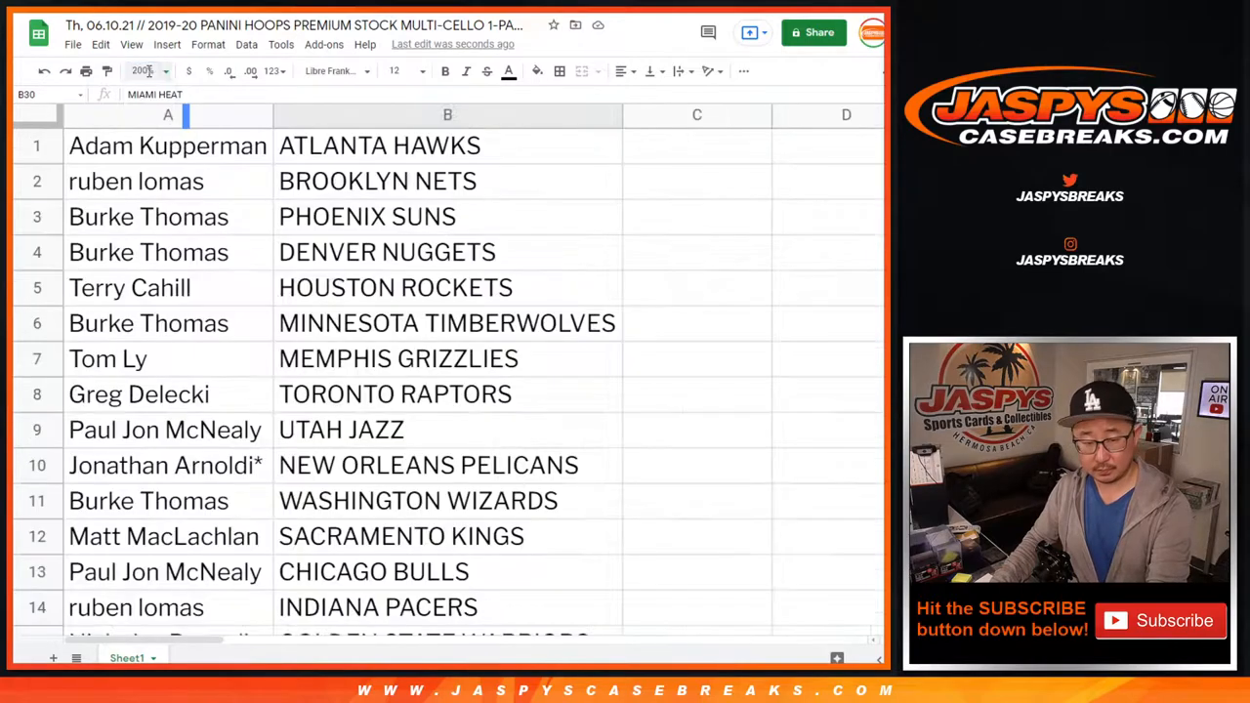
{"action": "left_click", "coordinate": [144, 70]}
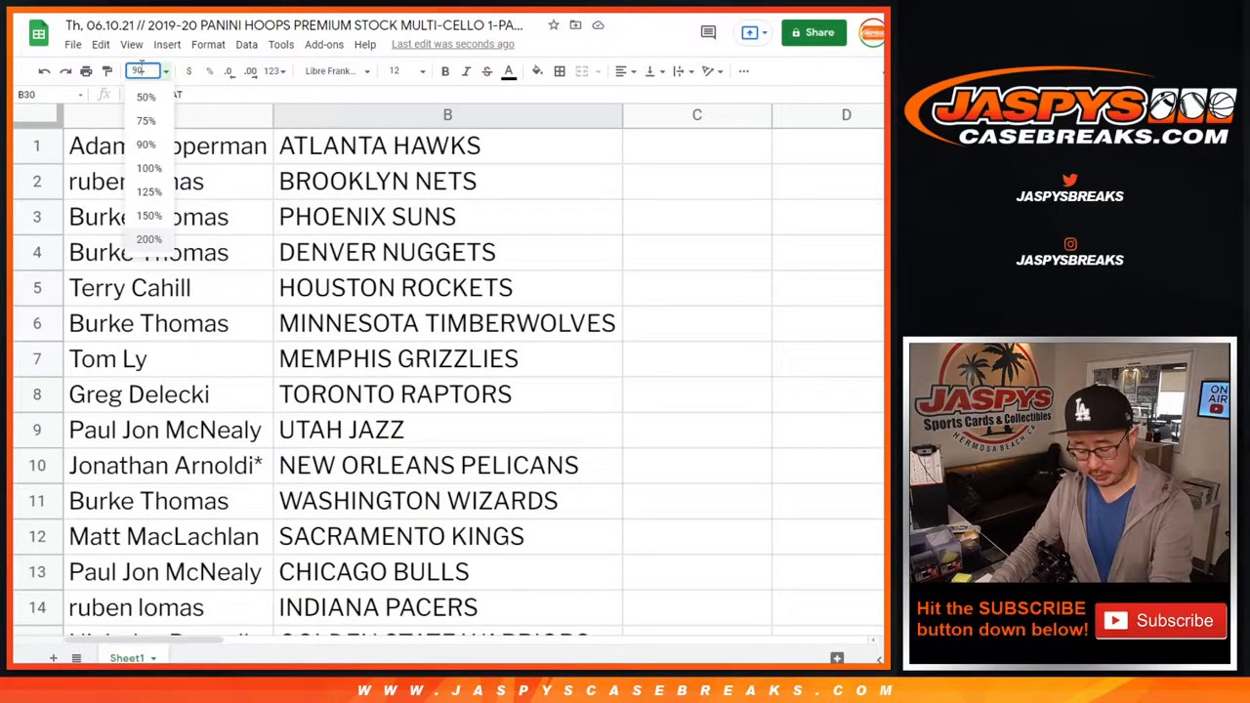
Put borders around every cell of the team list and open print settings.
{"action": "left_click", "coordinate": [246, 44]}
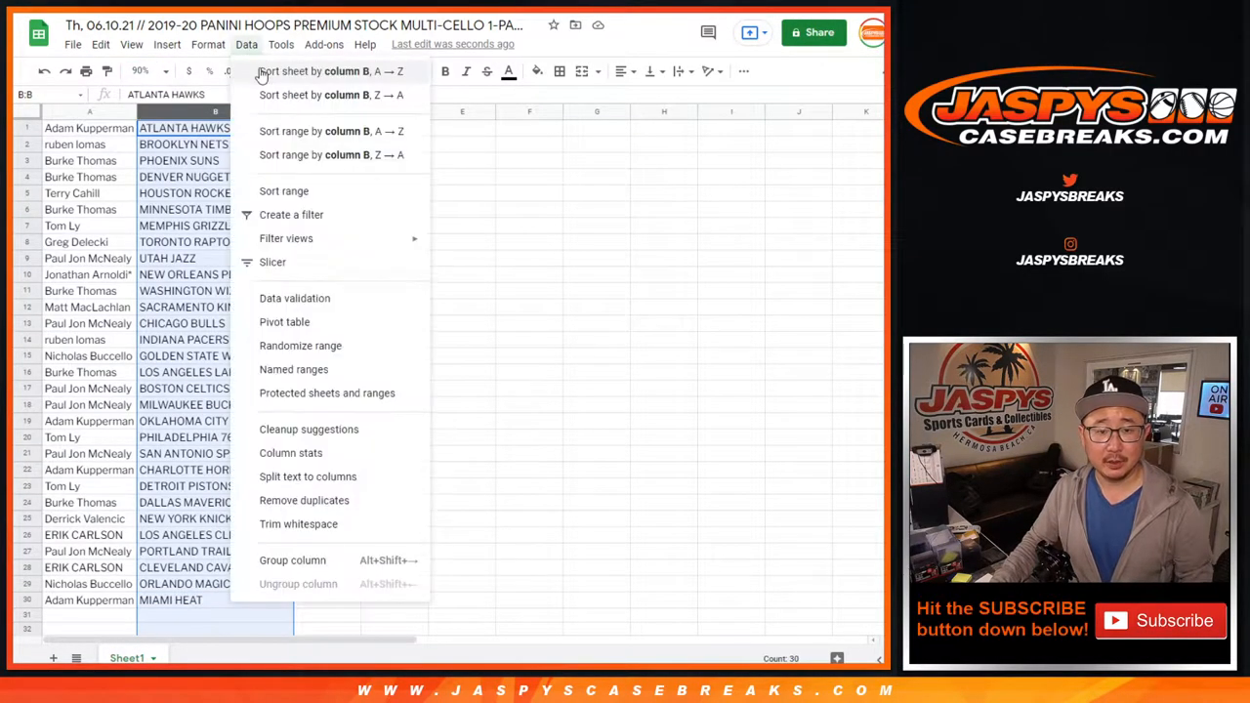
{"action": "left_click", "coordinate": [331, 70]}
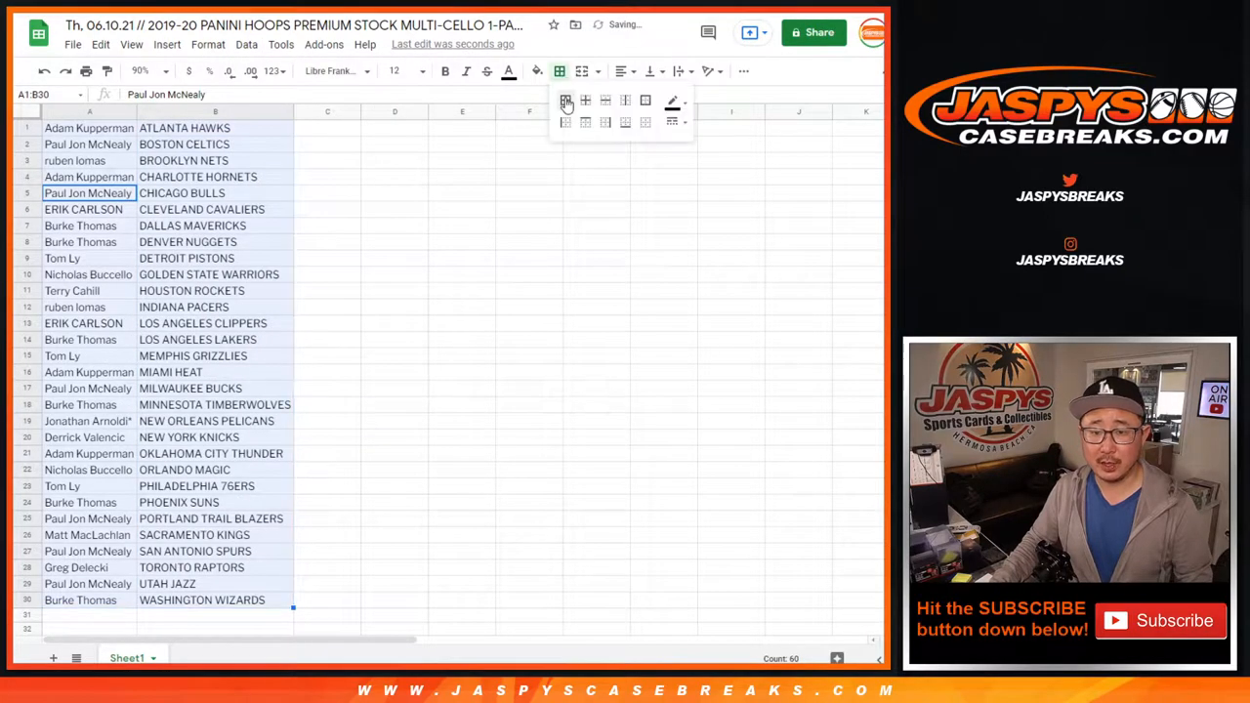
{"action": "left_click", "coordinate": [566, 101]}
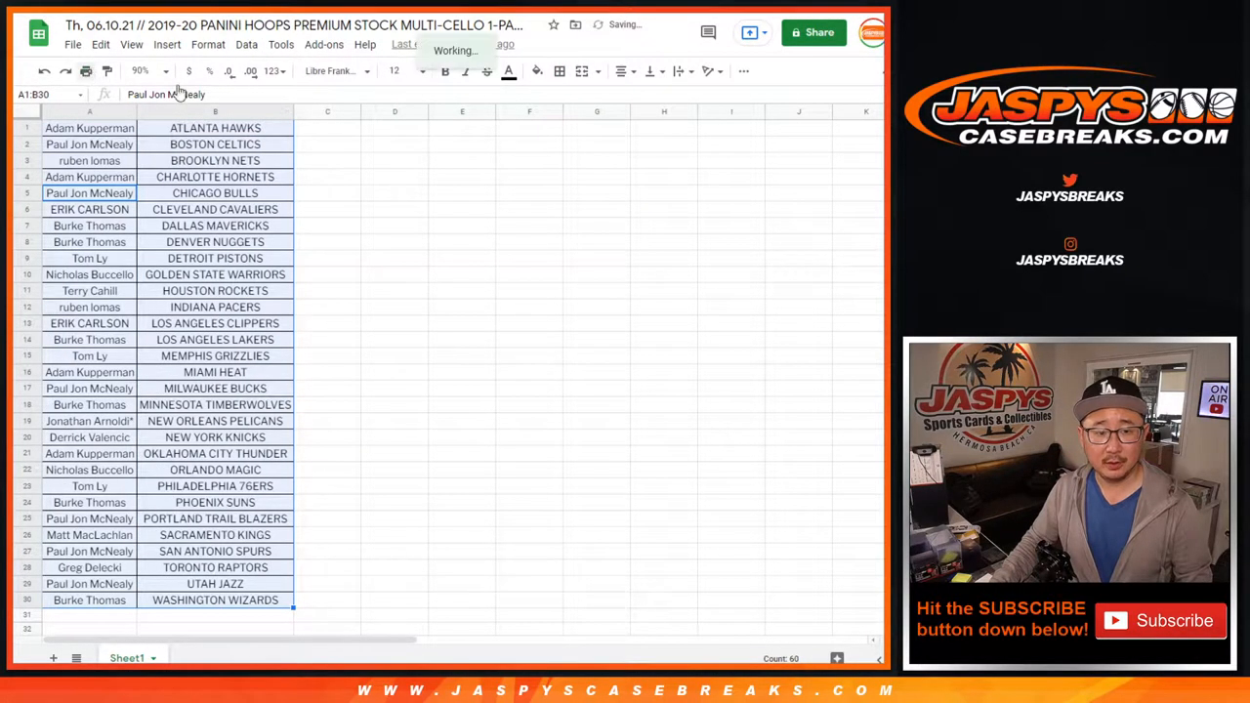
{"action": "left_click", "coordinate": [86, 71]}
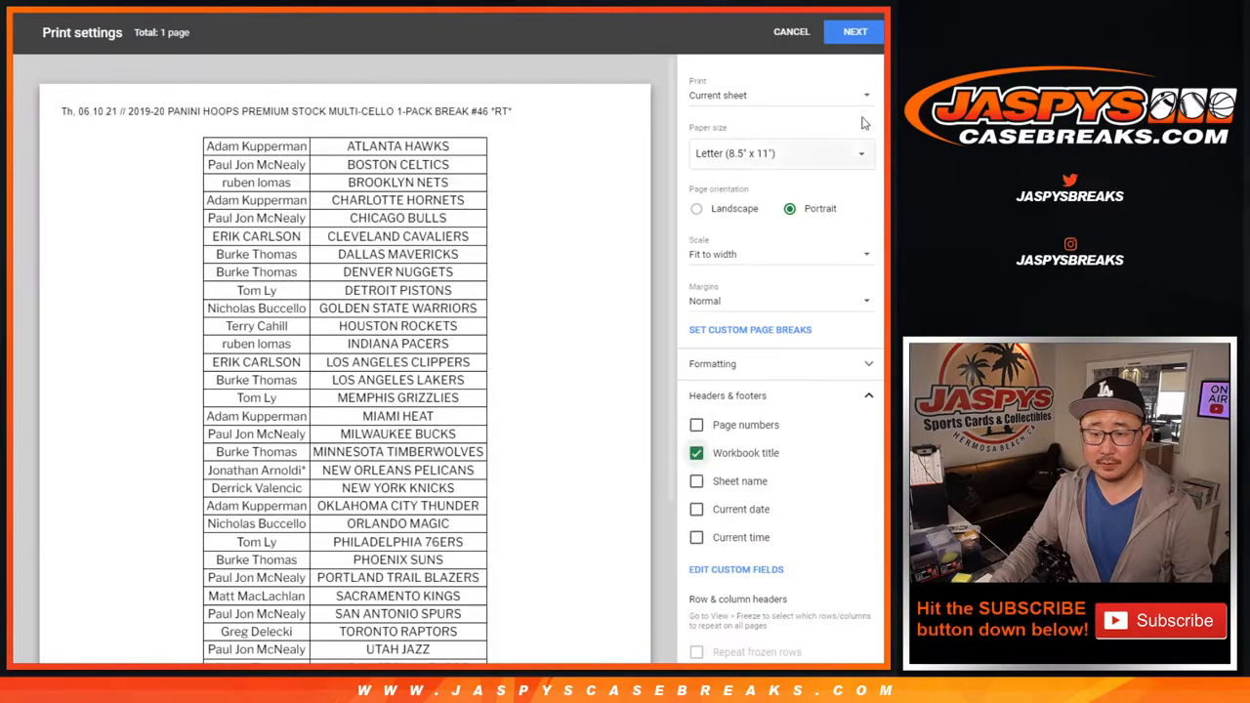
Proceed from print settings to print the team list.
{"action": "left_click", "coordinate": [791, 31]}
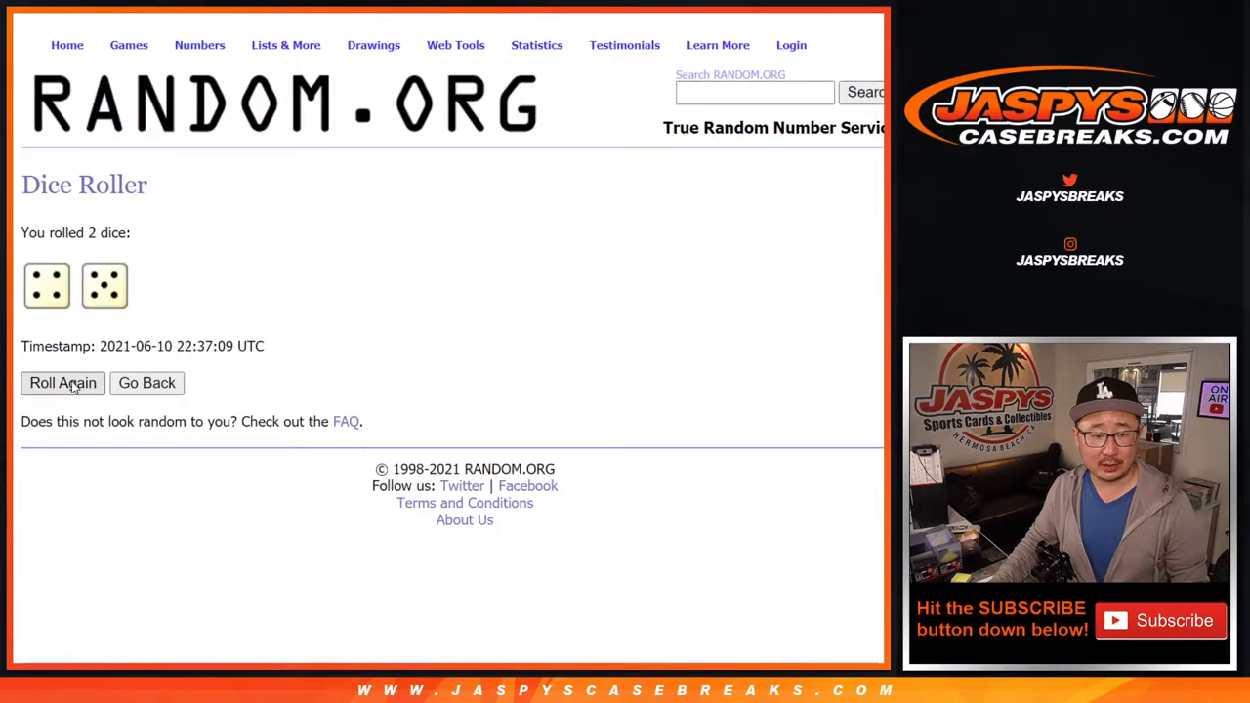
Leave the dice roller for the List Randomizer and paste in the names.
{"action": "left_click", "coordinate": [147, 381]}
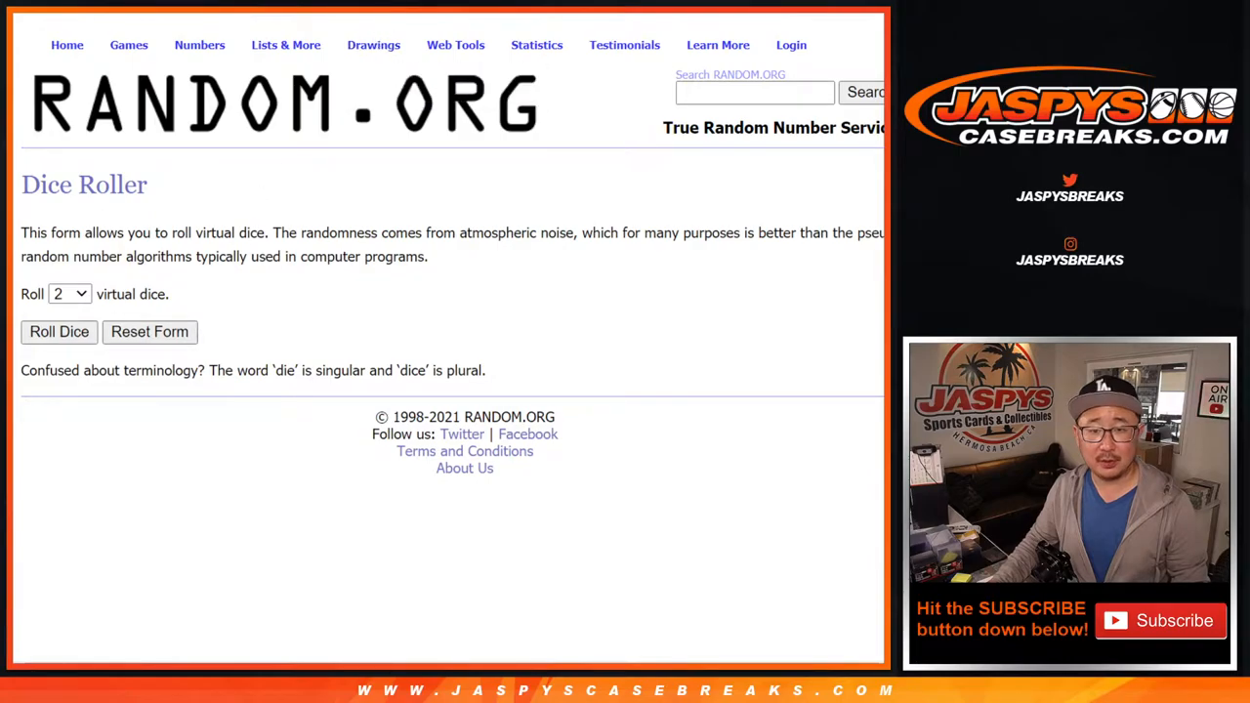
{"action": "left_click", "coordinate": [285, 44]}
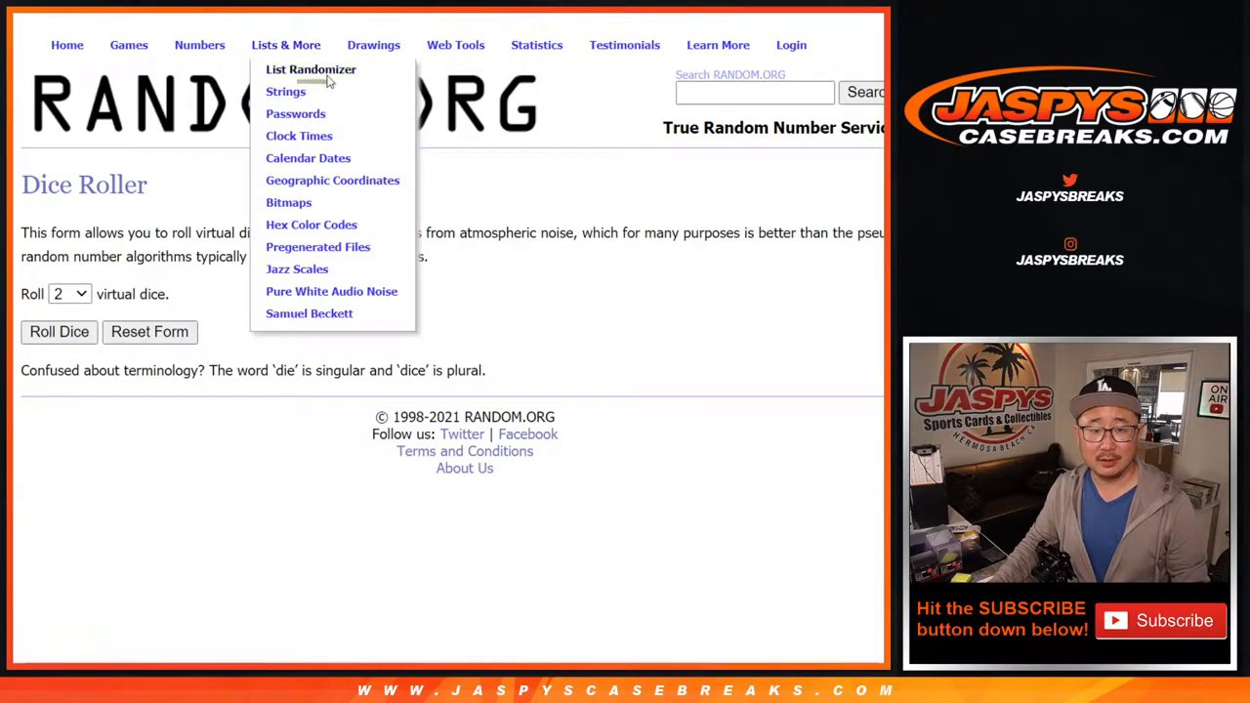
{"action": "left_click", "coordinate": [311, 69]}
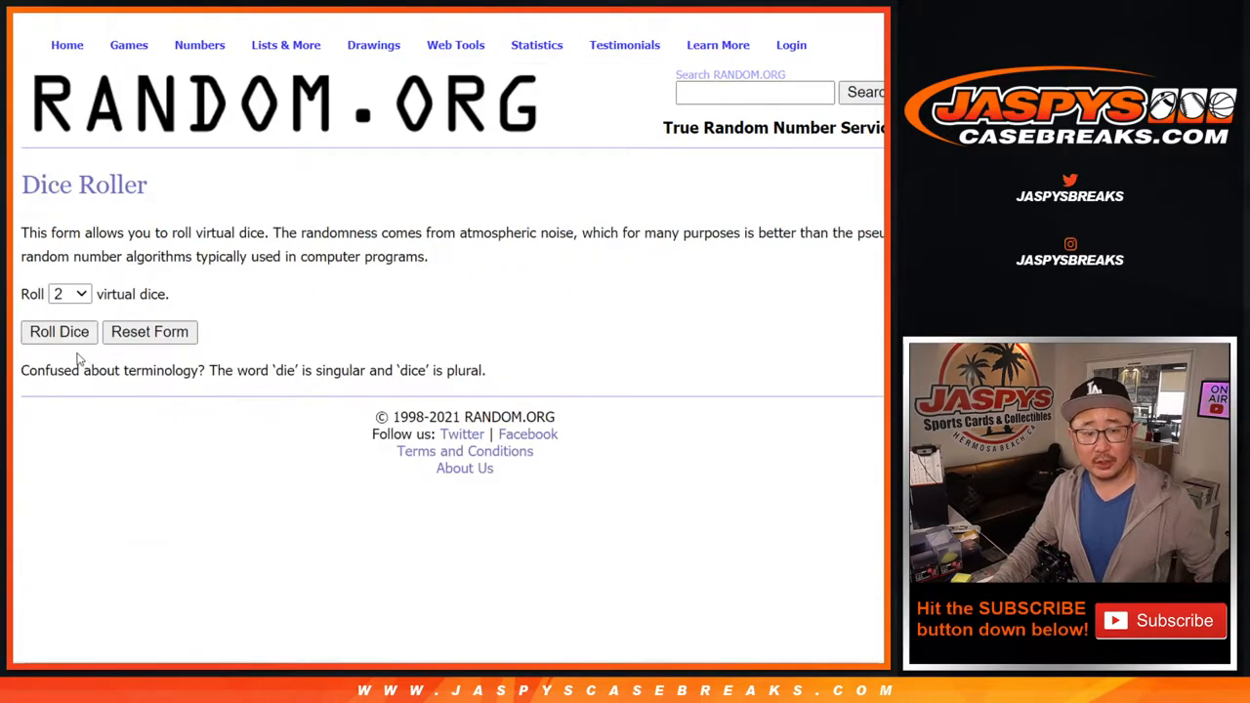
{"action": "left_click", "coordinate": [59, 331]}
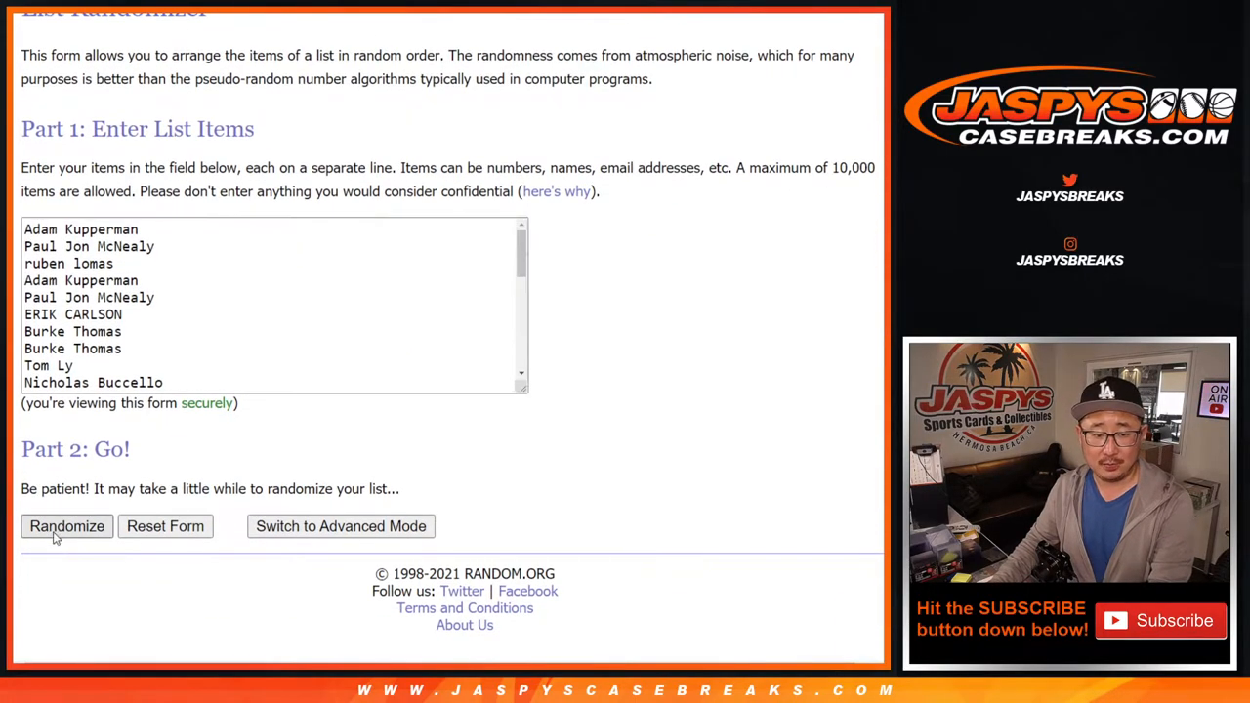
Randomize the name list, then reshuffle it four more times.
{"action": "left_click", "coordinate": [66, 526]}
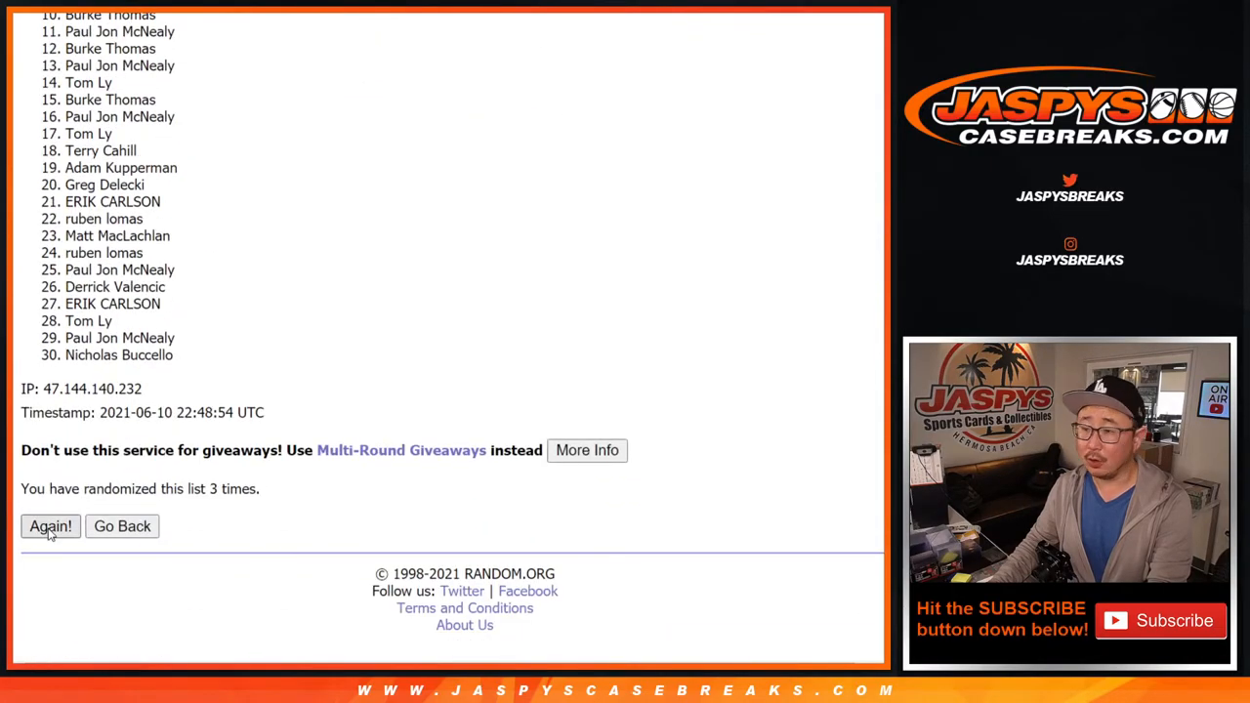
{"action": "left_click", "coordinate": [50, 525]}
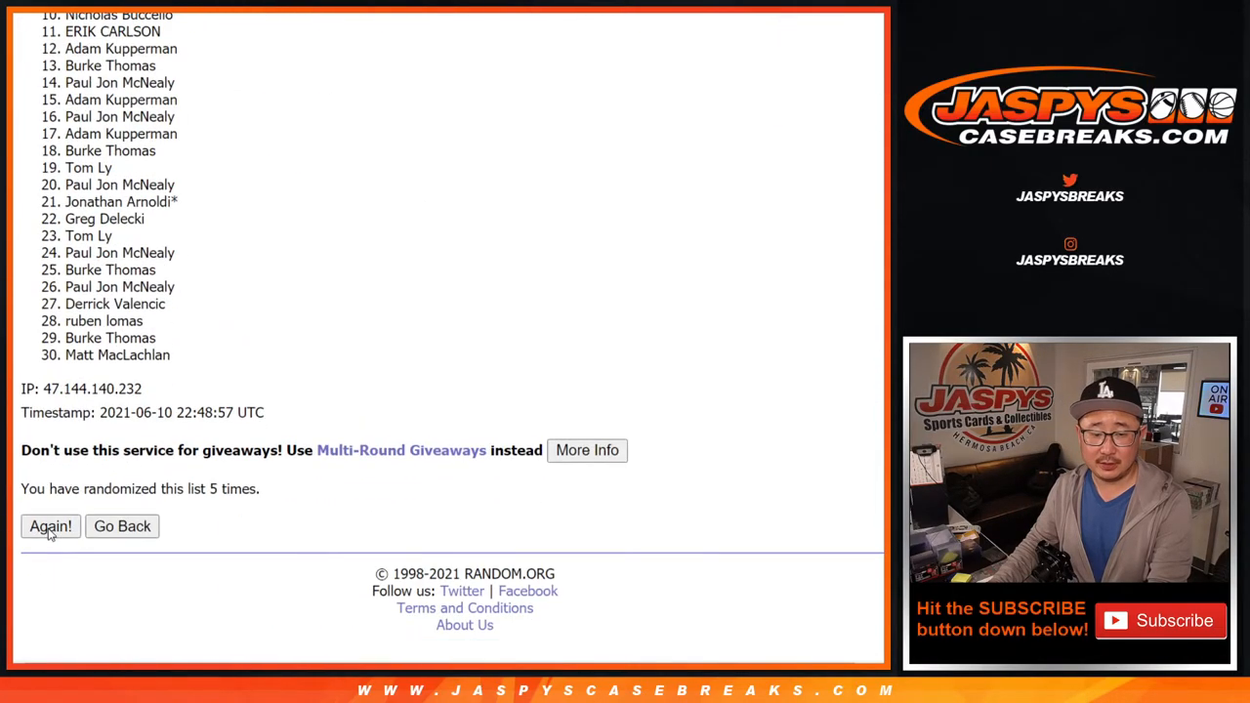
{"action": "left_click", "coordinate": [50, 526]}
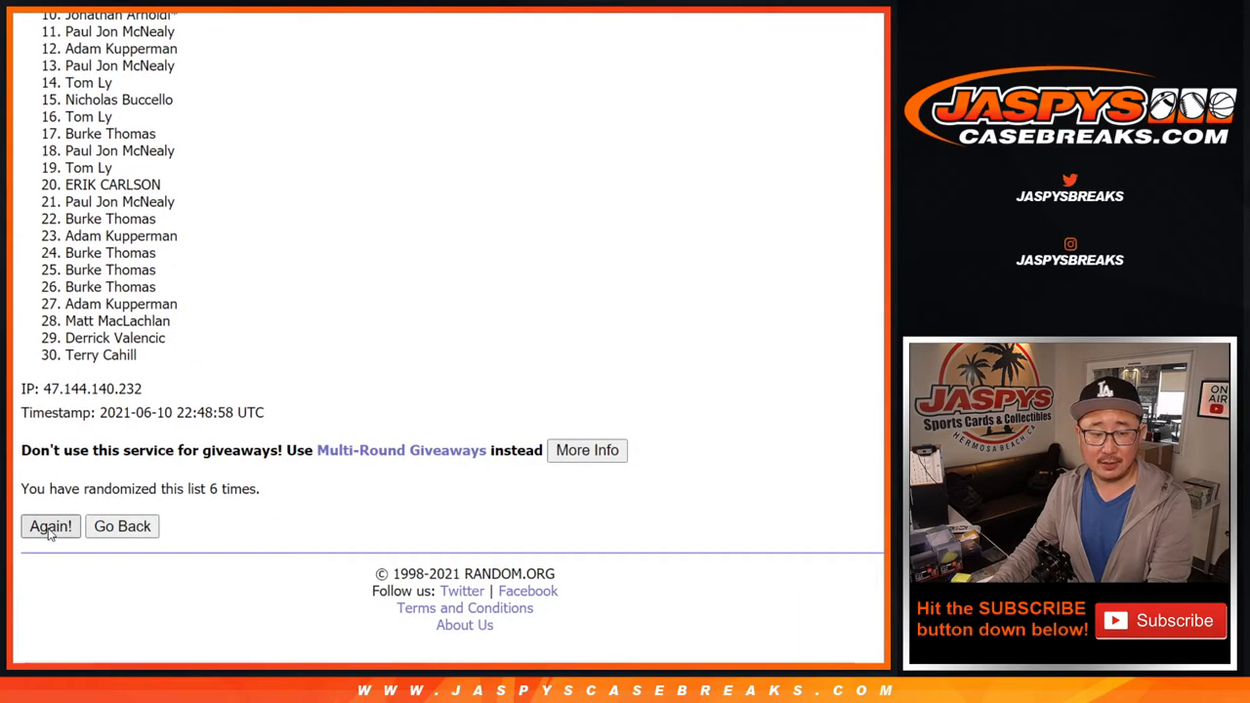
{"action": "left_click", "coordinate": [50, 526]}
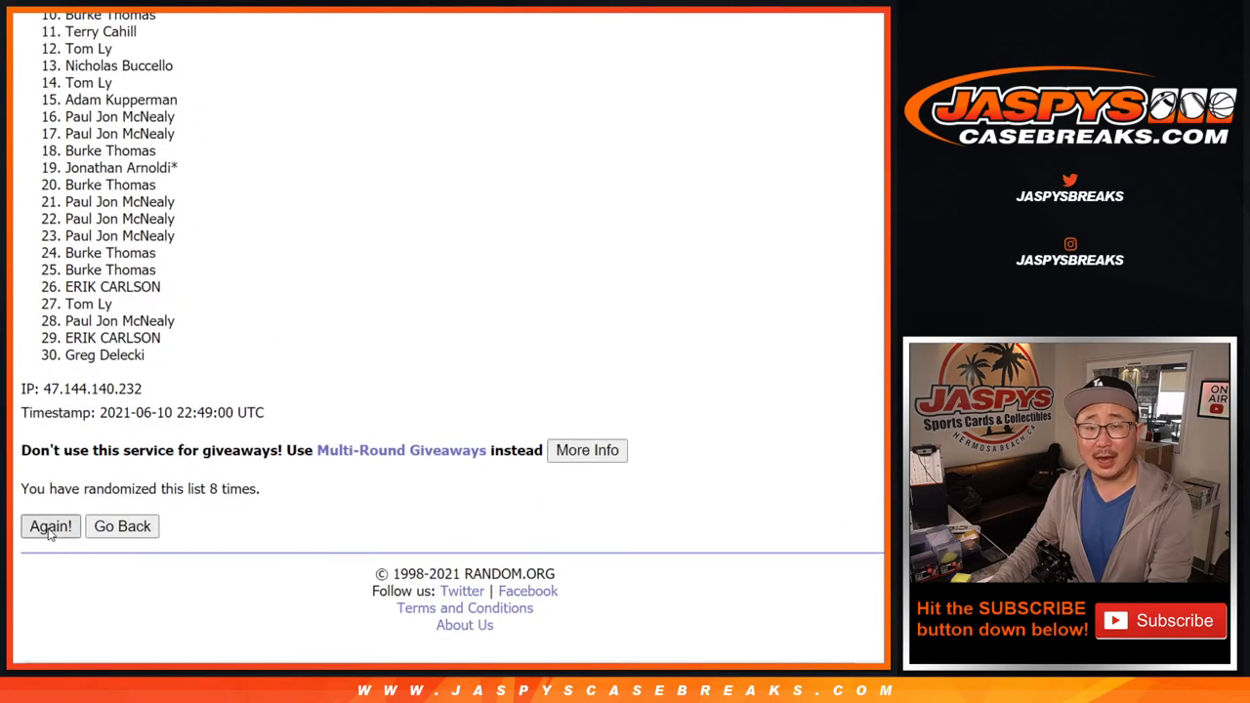
{"action": "left_click", "coordinate": [49, 525]}
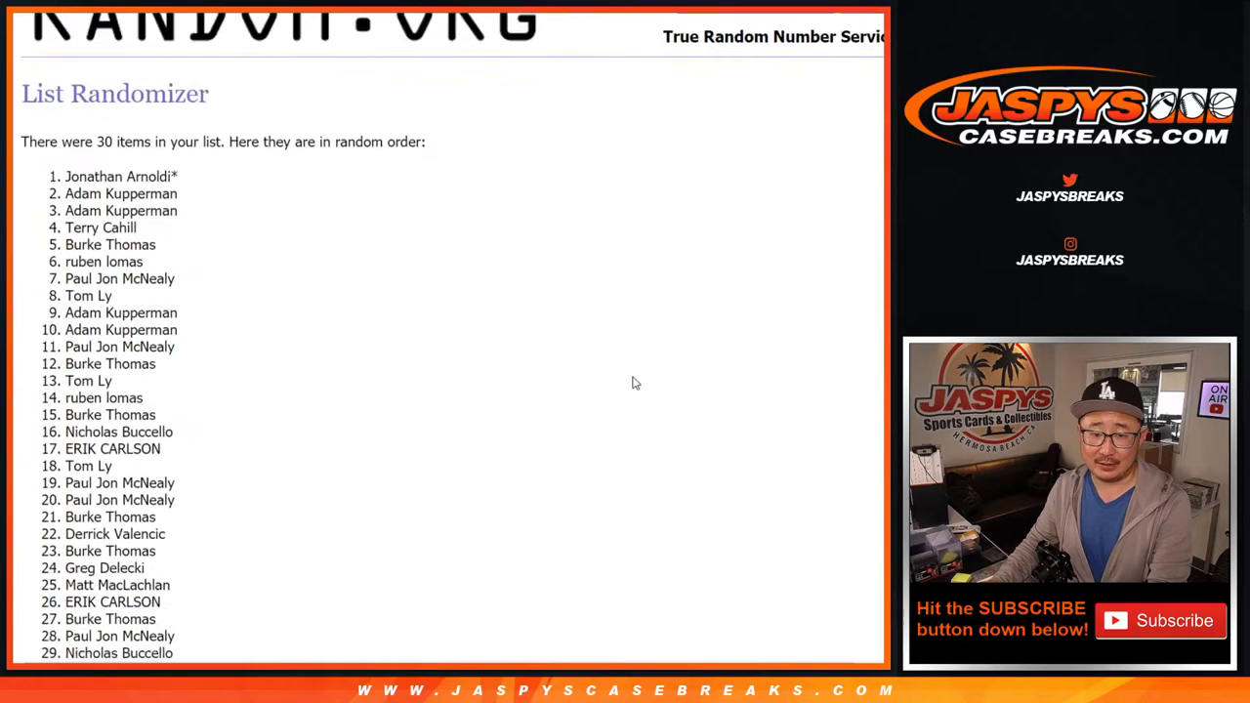
{"action": "scroll", "scroll_direction": "down", "scroll_amount": 3}
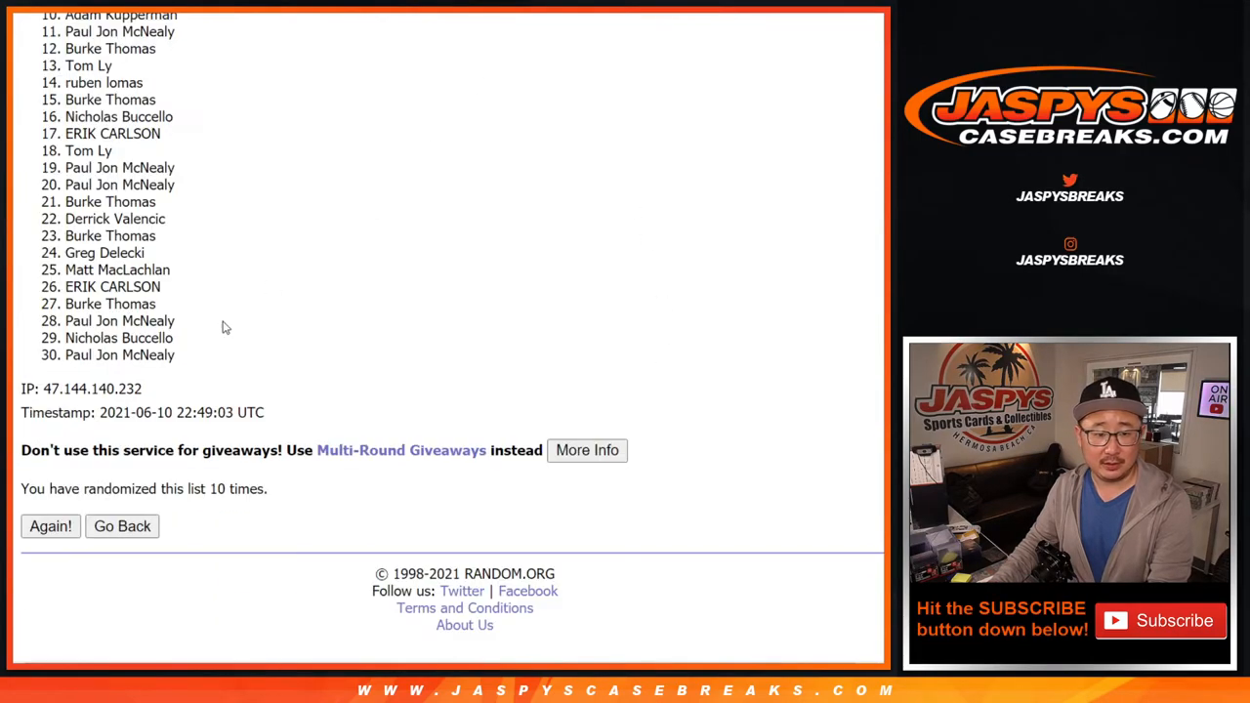
{"action": "mouse_move", "coordinate": [770, 384]}
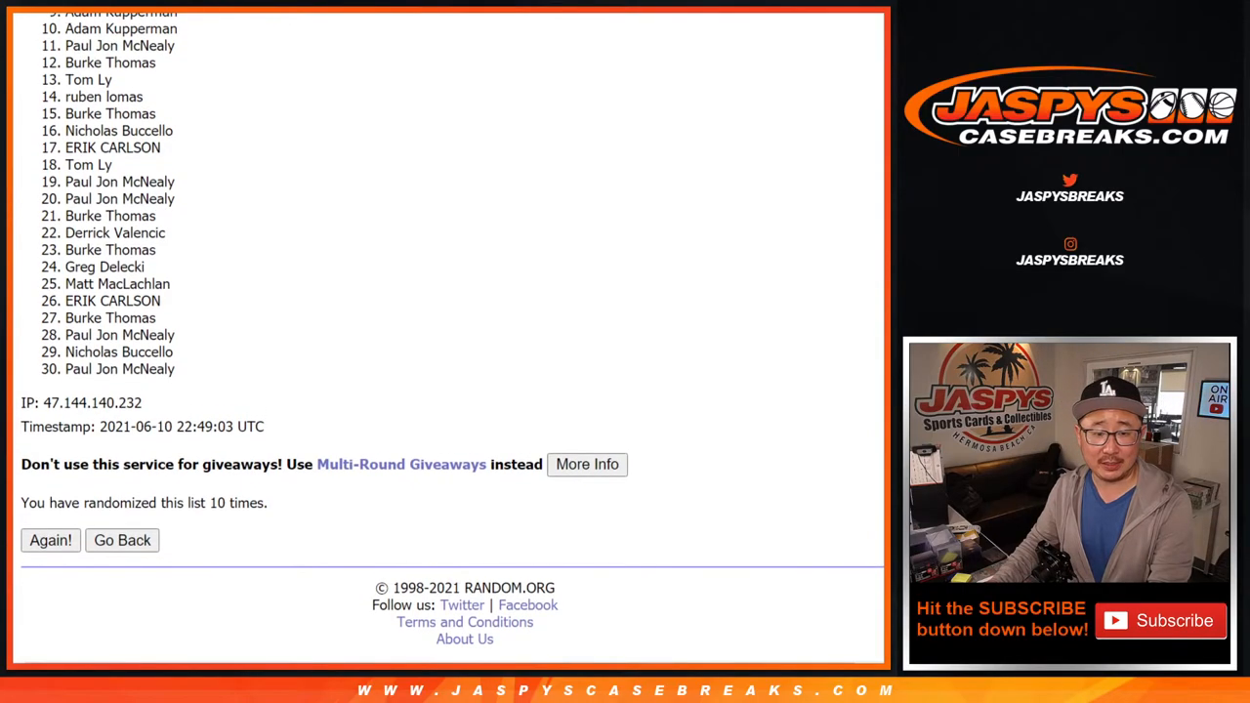
{"action": "scroll", "scroll_direction": "down", "scroll_amount": 3}
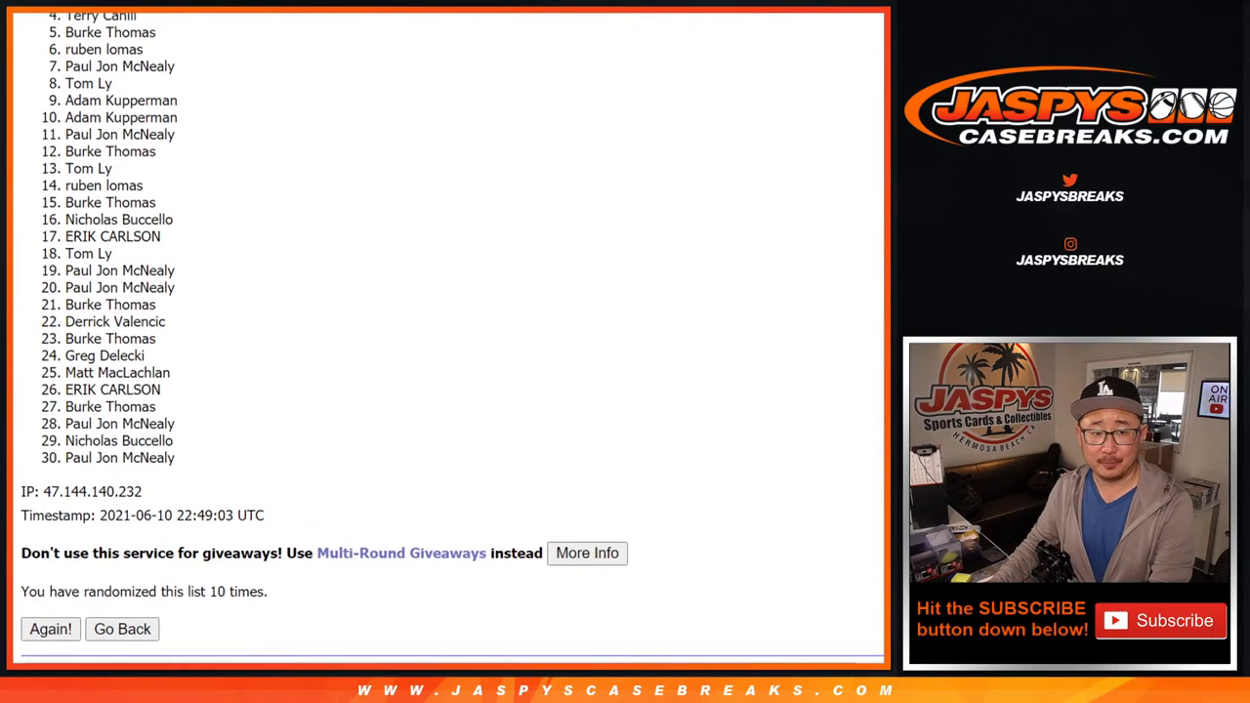
{"action": "scroll", "scroll_direction": "down", "scroll_amount": 3}
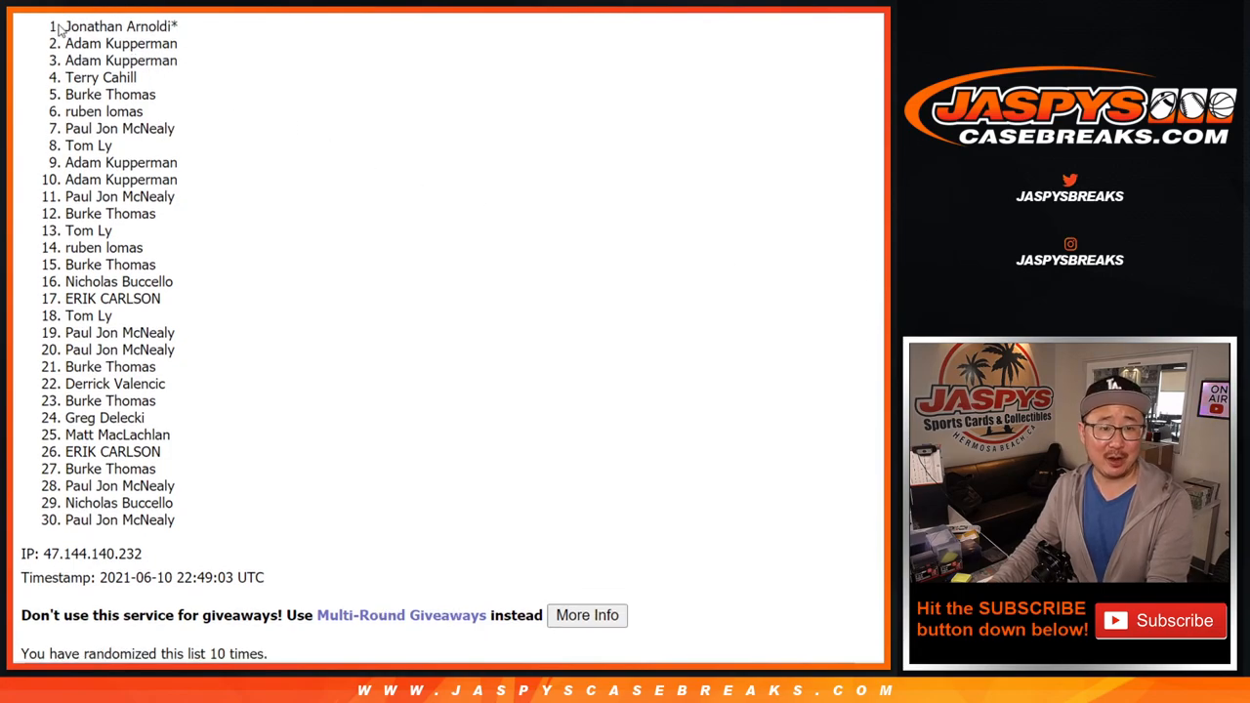
{"action": "double_click", "coordinate": [117, 26]}
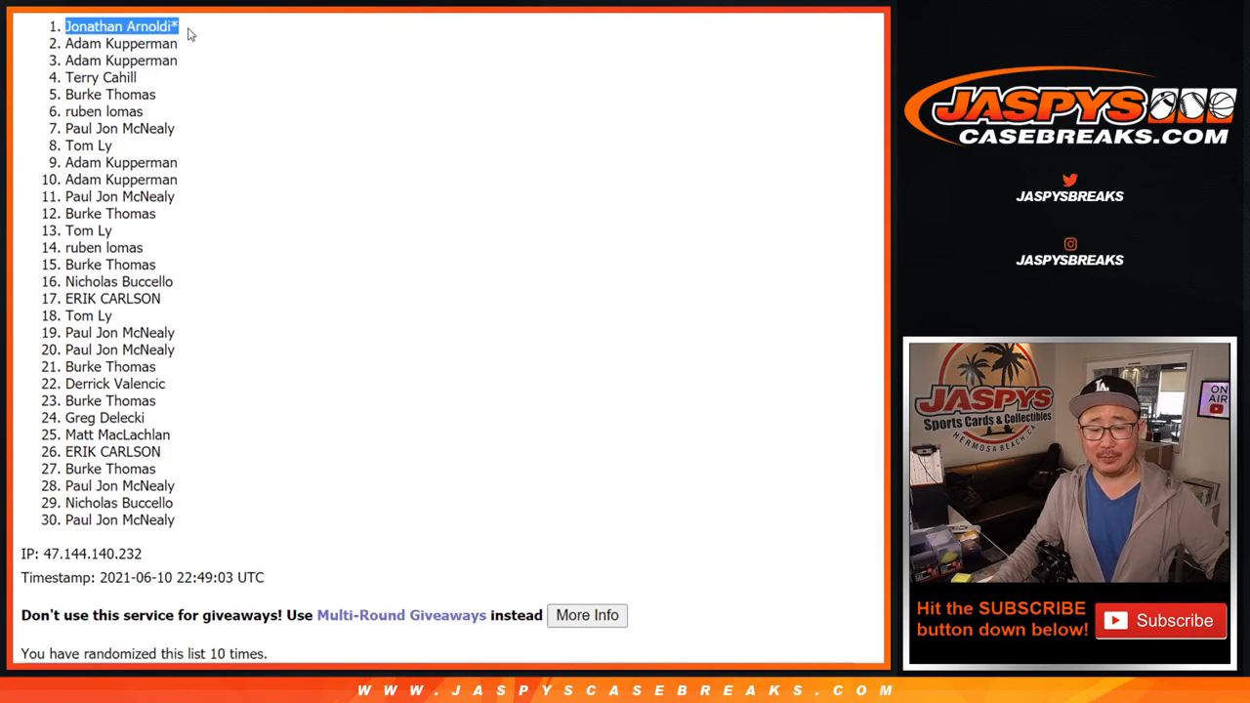